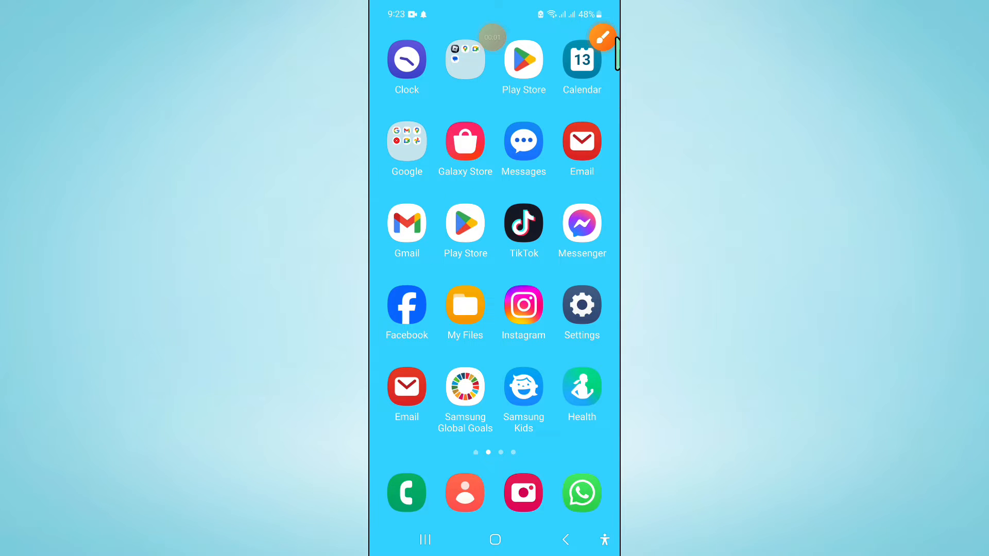
- Launch Messenger from the home screen to its Chats list
click(601, 38)
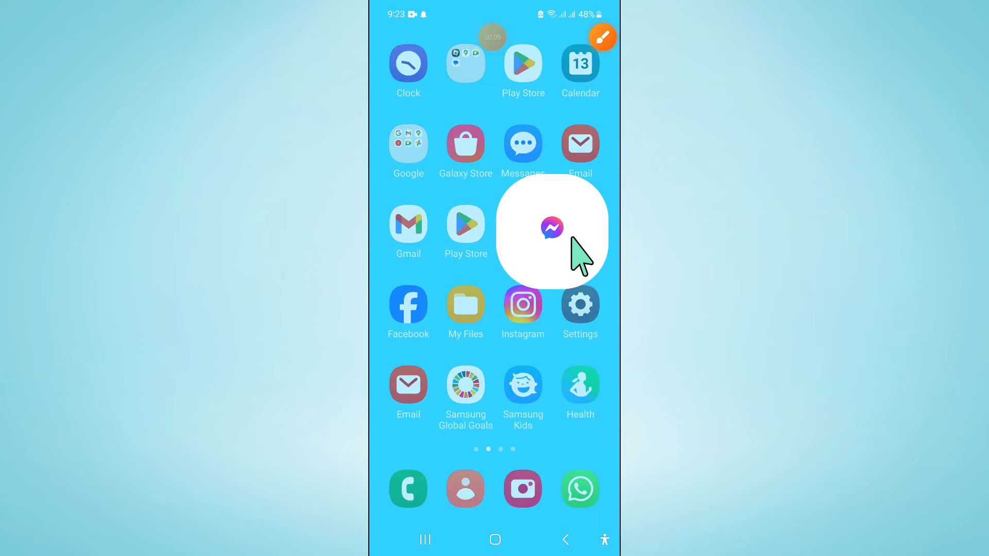
click(552, 227)
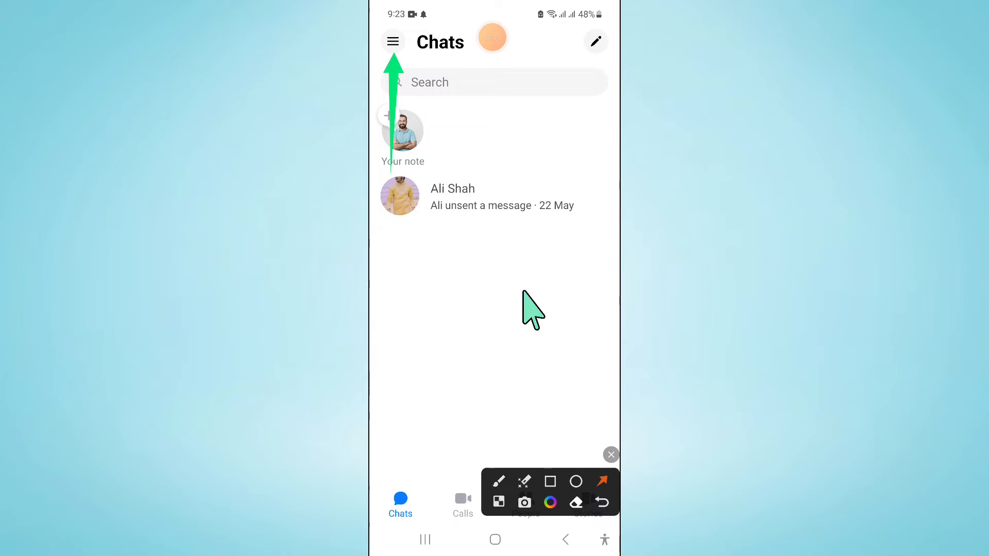
- Reach Notifications & sounds via the side menu and Messenger settings
click(392, 42)
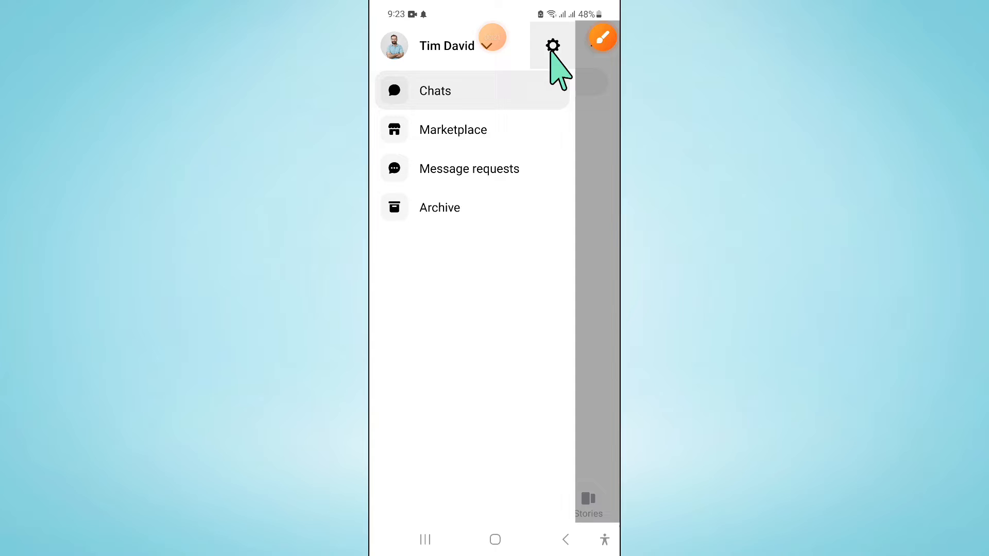
click(552, 46)
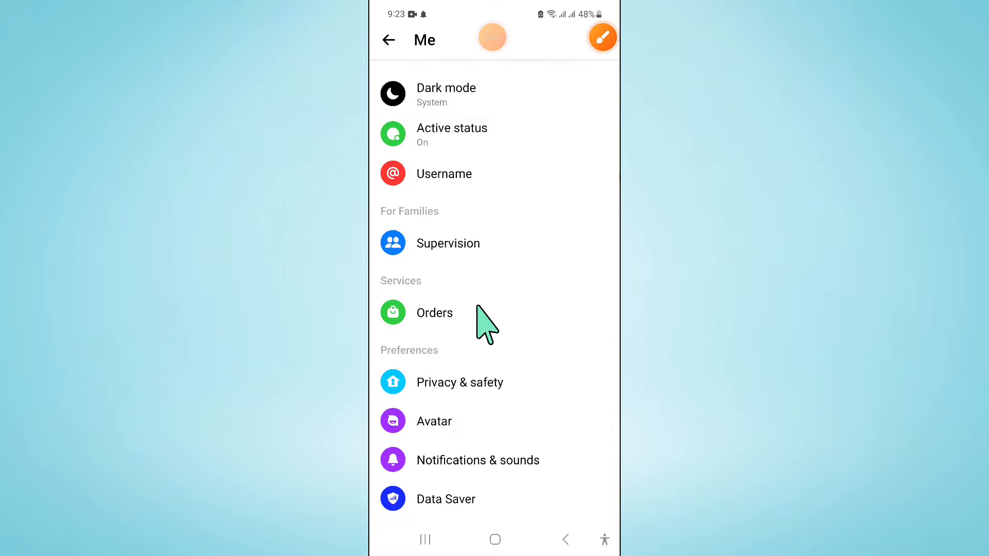
scroll(down, 3)
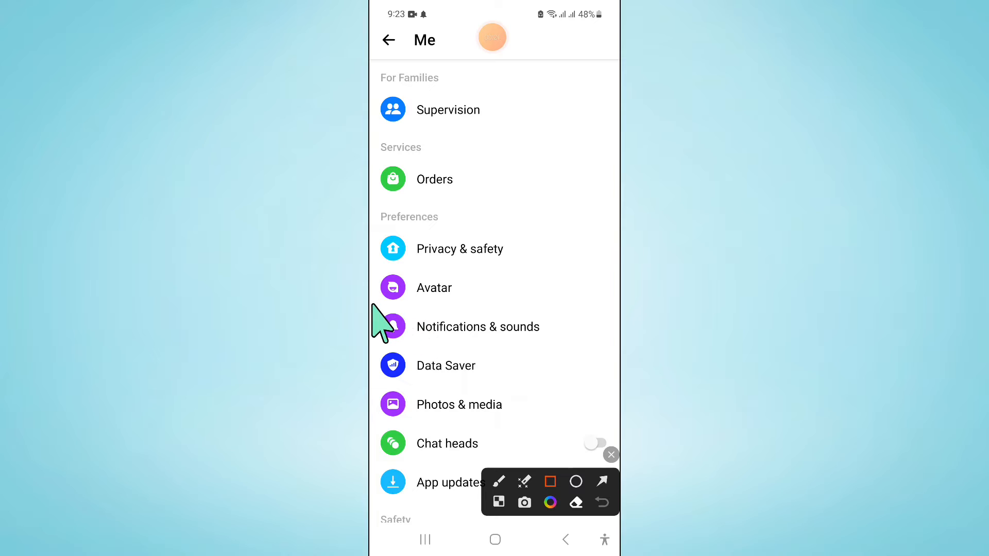
click(550, 481)
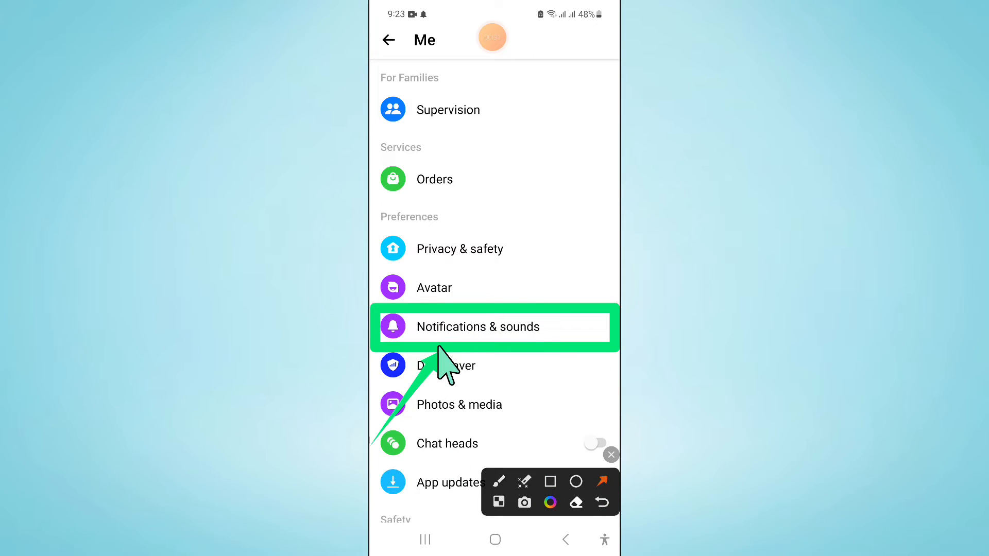
click(494, 326)
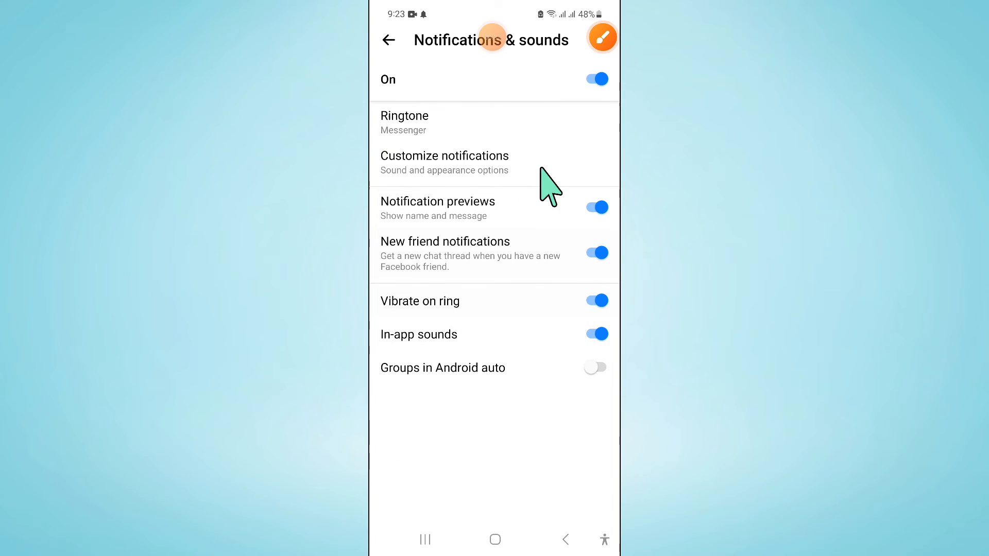
- Turn on notification previews showing name and message, then return home
click(600, 37)
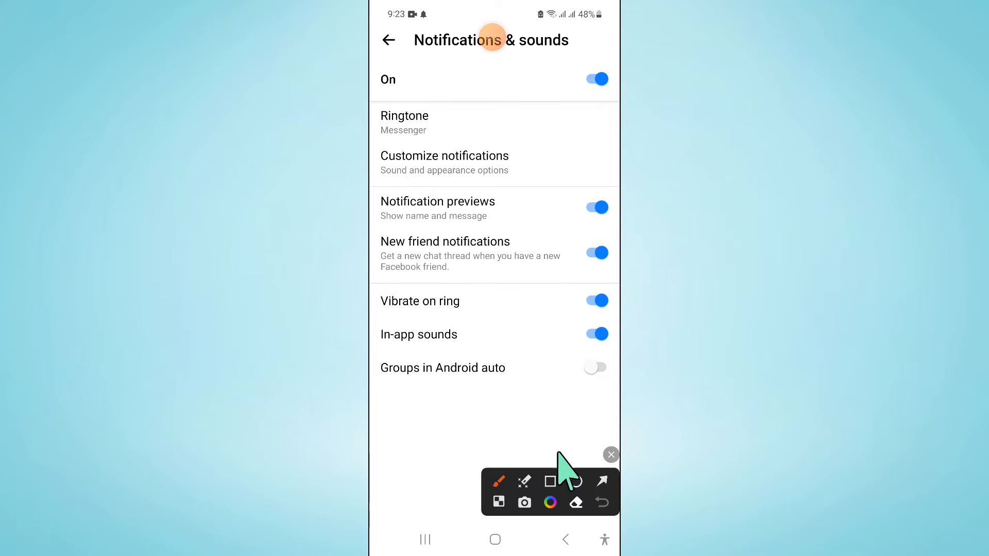
click(549, 482)
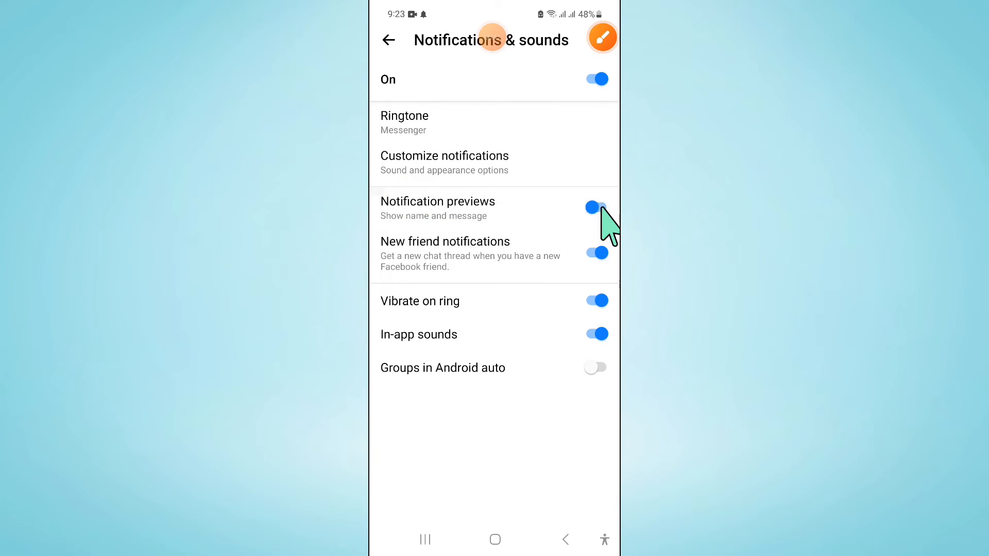
click(495, 539)
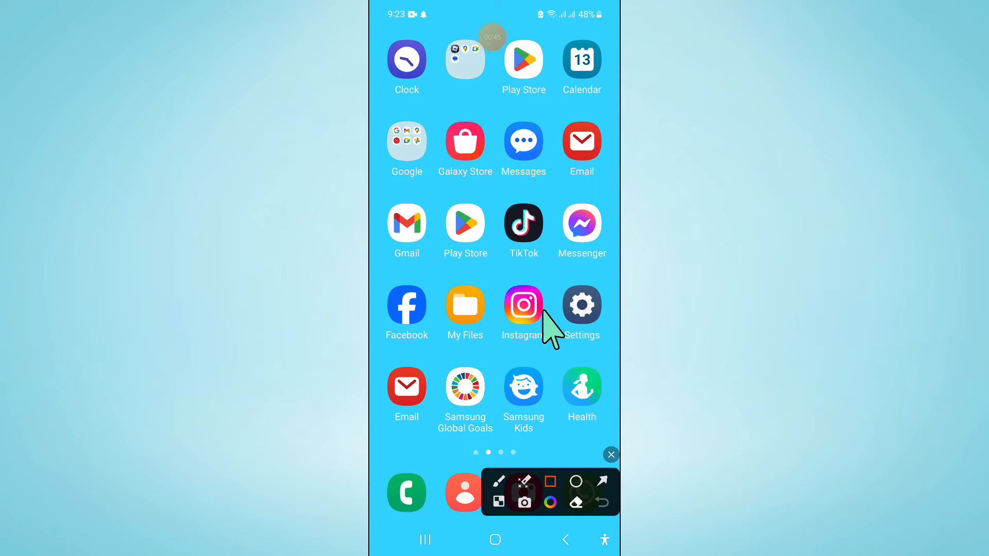
- Launch the phone's Settings app to its main category list
click(581, 305)
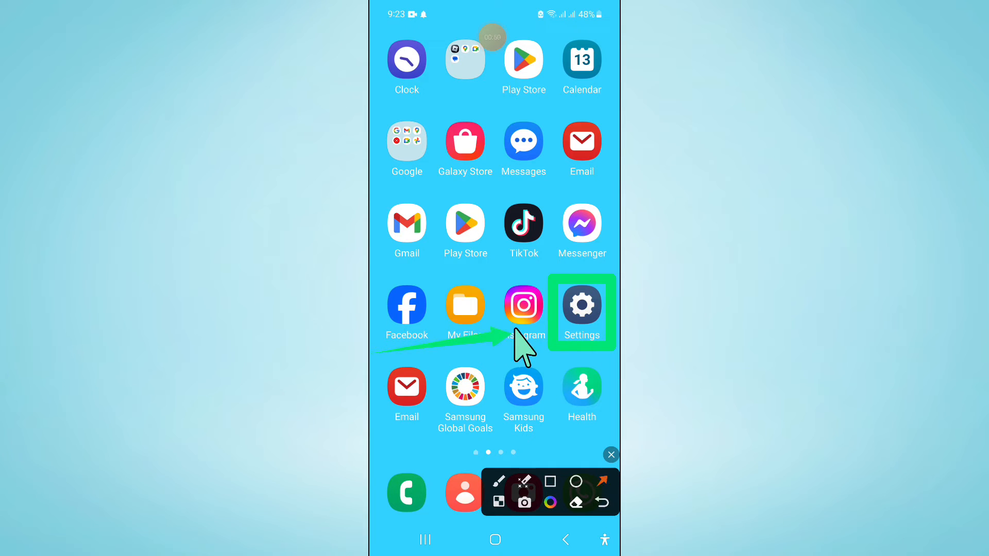
click(610, 454)
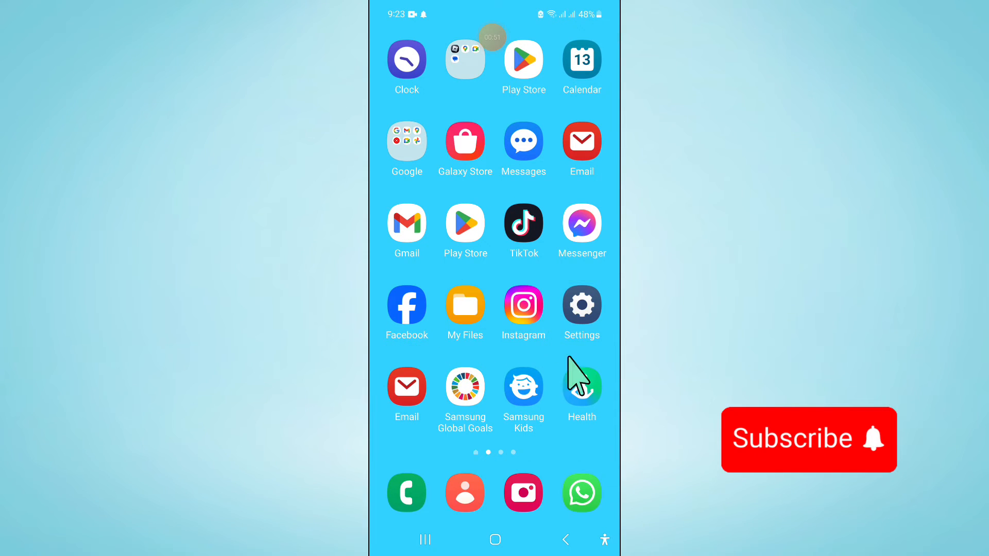
click(581, 305)
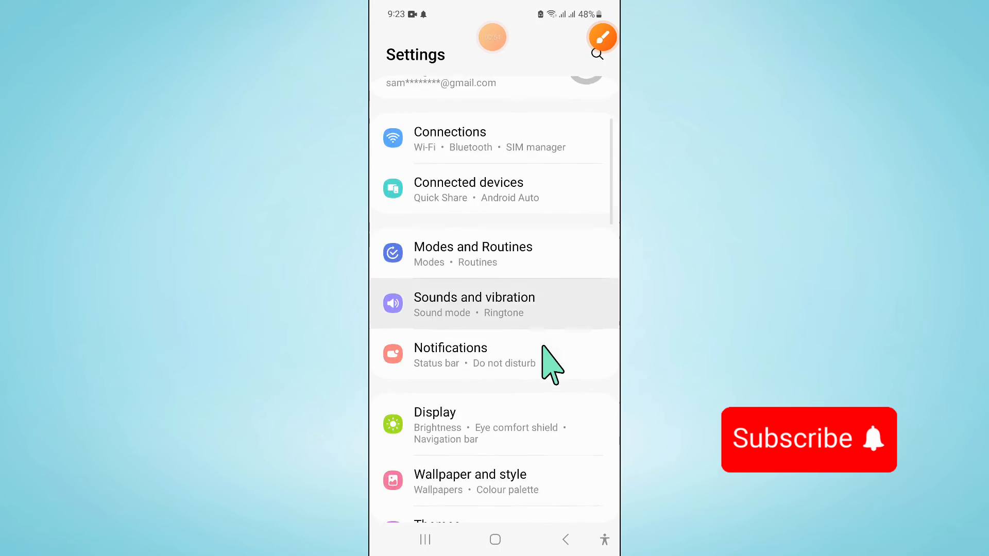
- Enter the Apps section and scroll the installed apps to Messenger
scroll(down, 3)
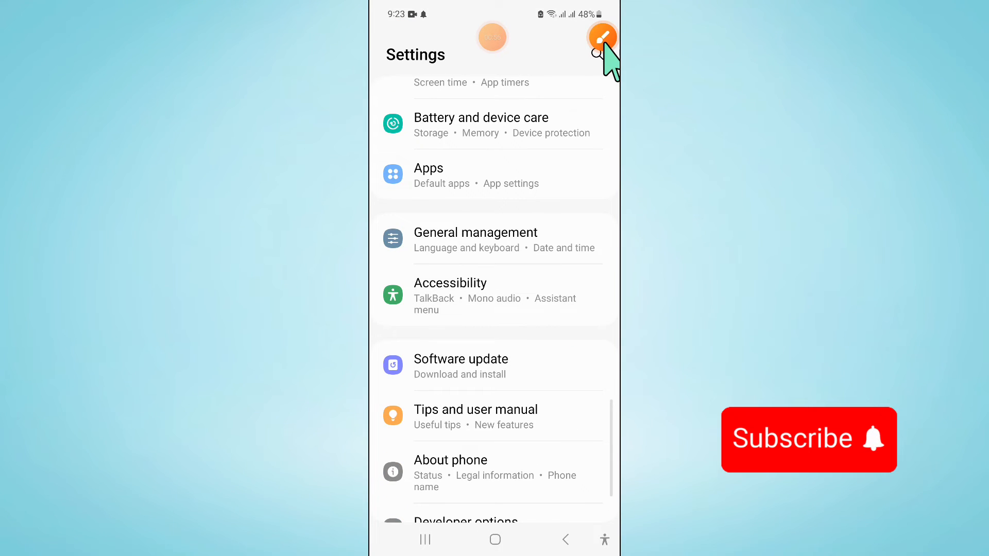
click(601, 37)
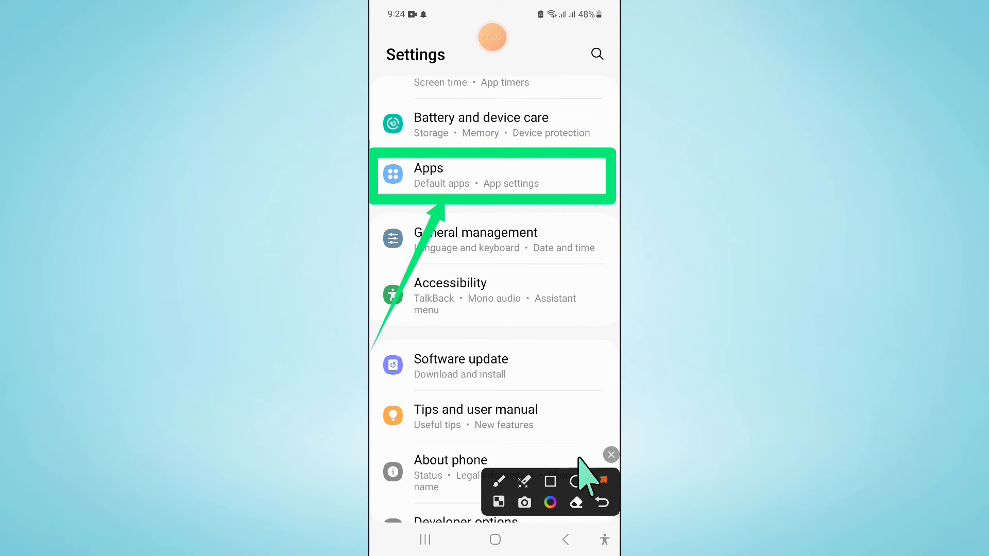
click(491, 177)
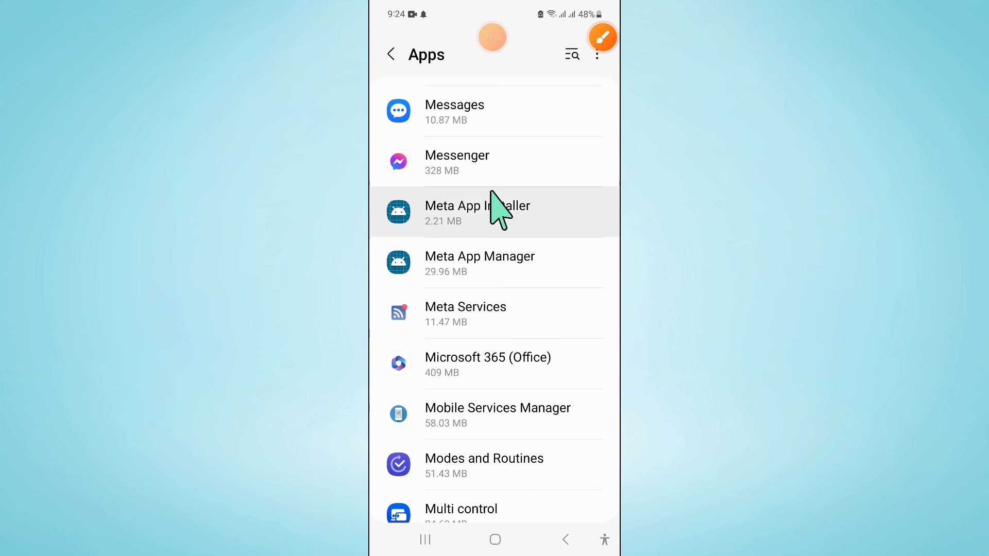
- Enter Messenger's App info and request Force stop, raising the confirmation prompt
click(456, 161)
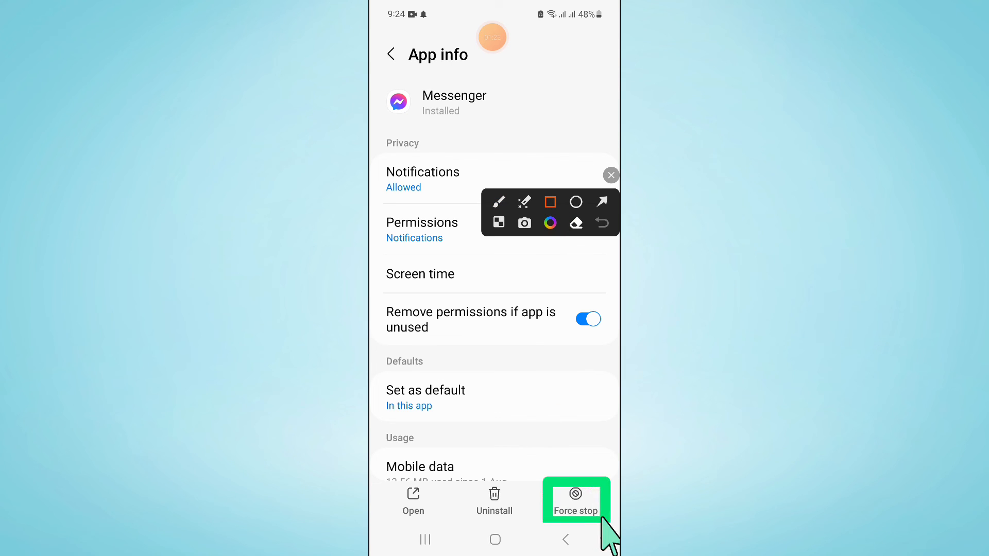
click(610, 175)
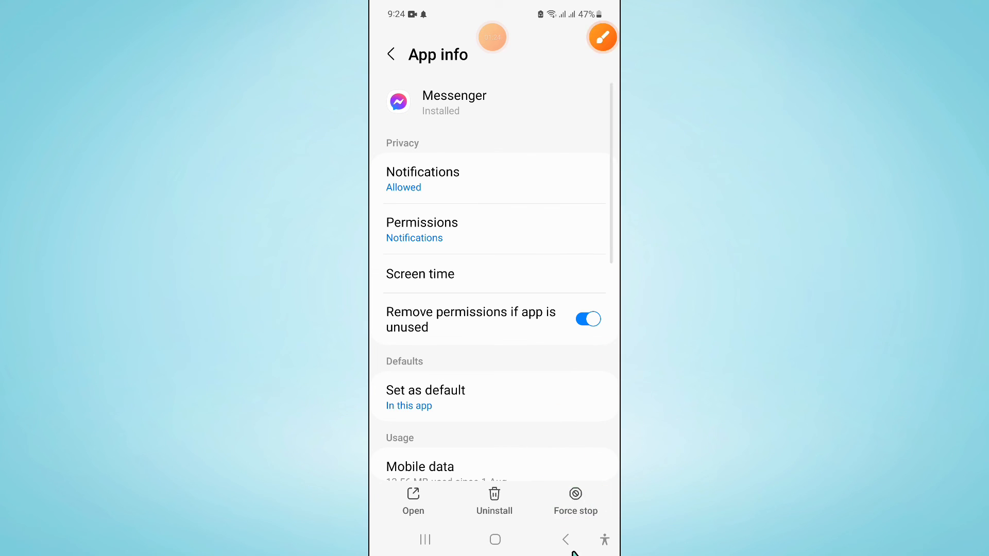
click(574, 501)
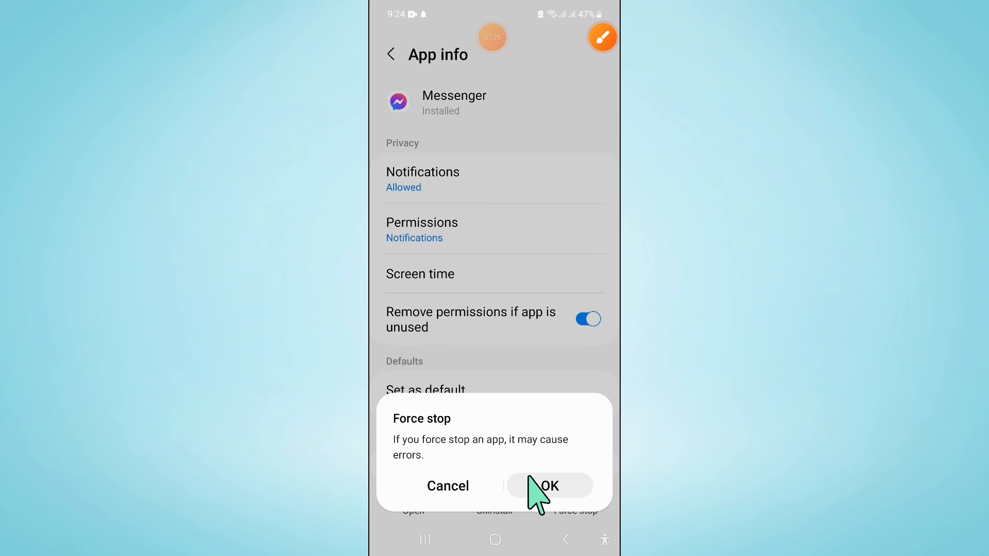